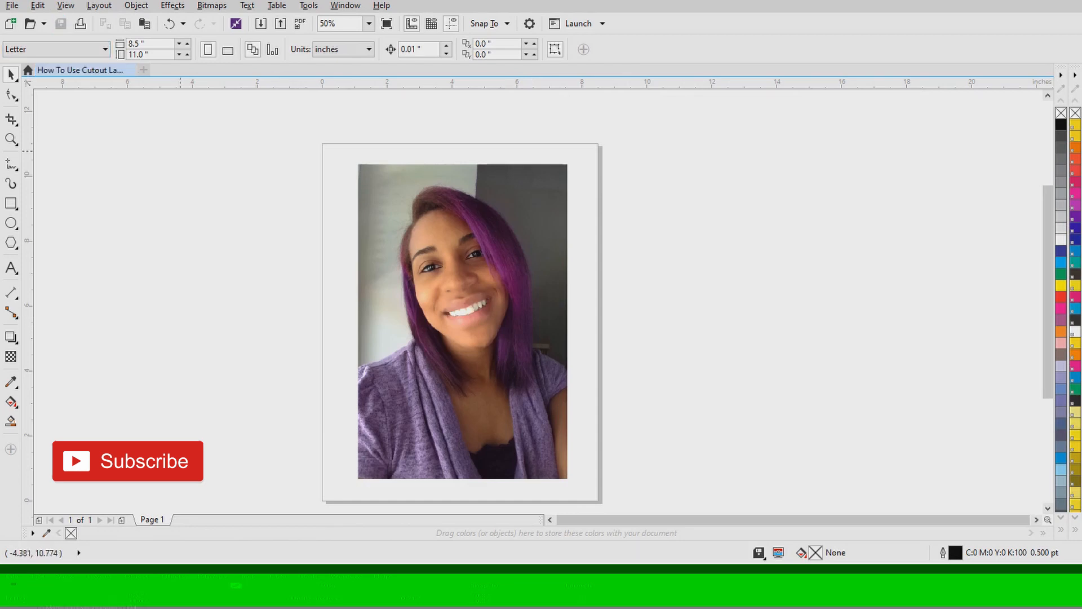
Select the portrait photo and send it to PHOTO-PAINT via Edit Bitmap
click(463, 321)
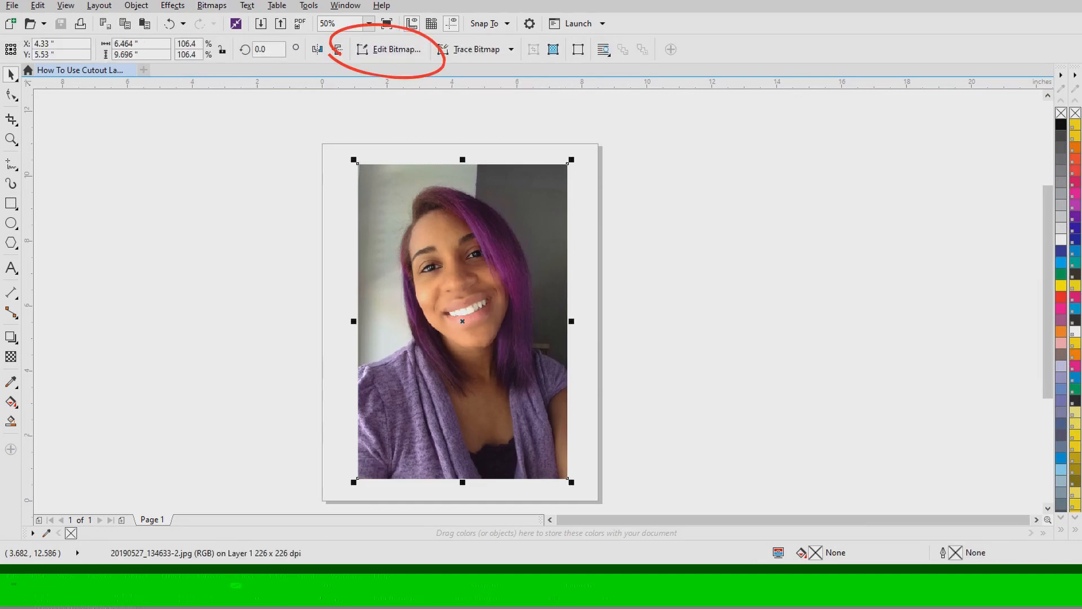
click(394, 48)
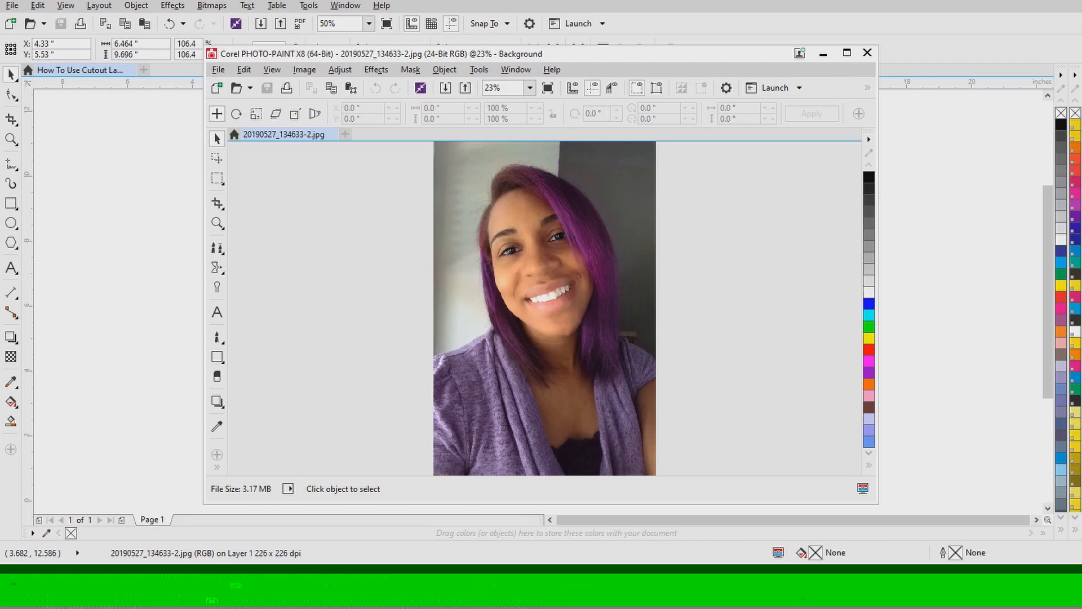
Launch Cutout Lab on the portrait from the Image menu
click(98, 6)
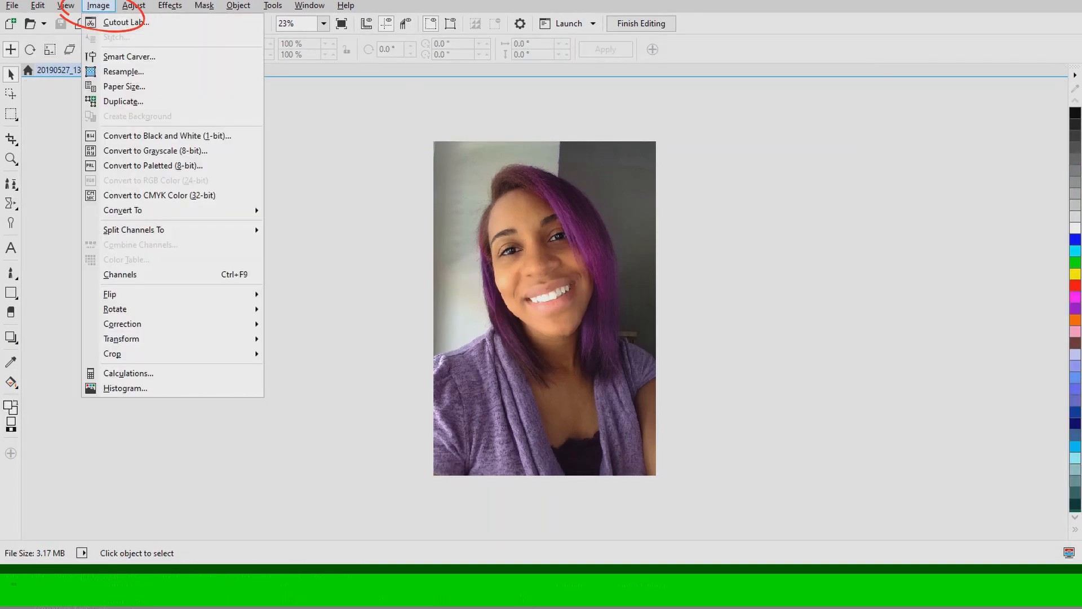
click(125, 23)
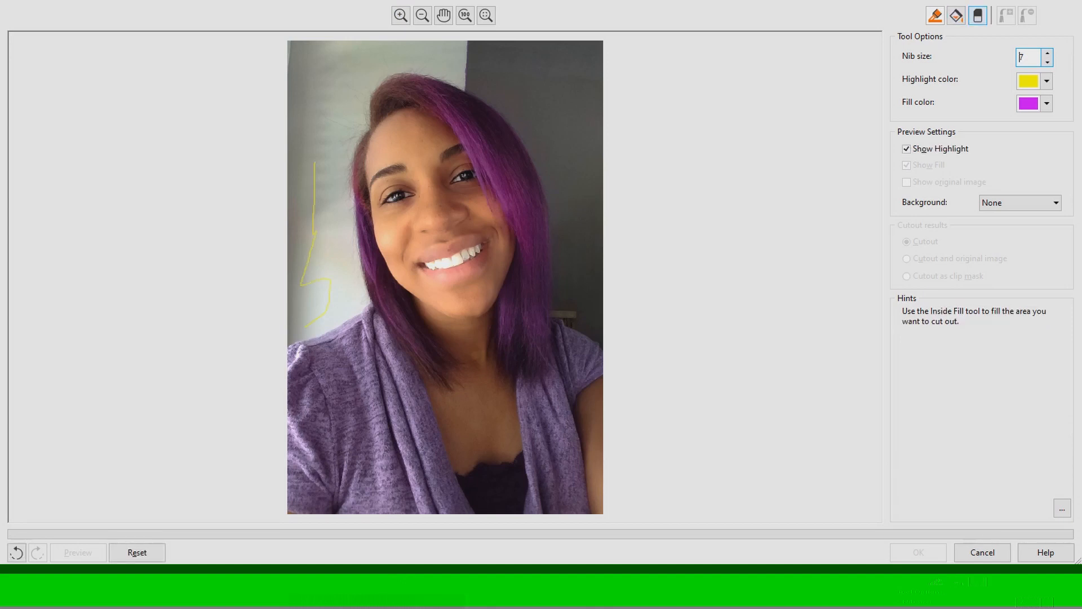
Enlarge the nib and erase the stray yellow highlight stroke
click(957, 15)
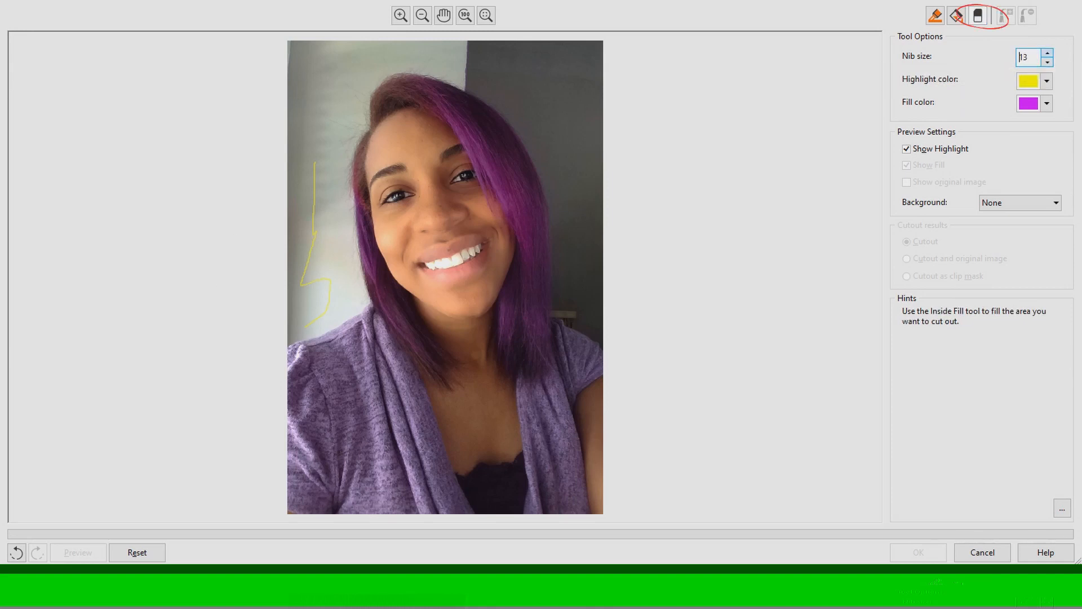
click(1047, 53)
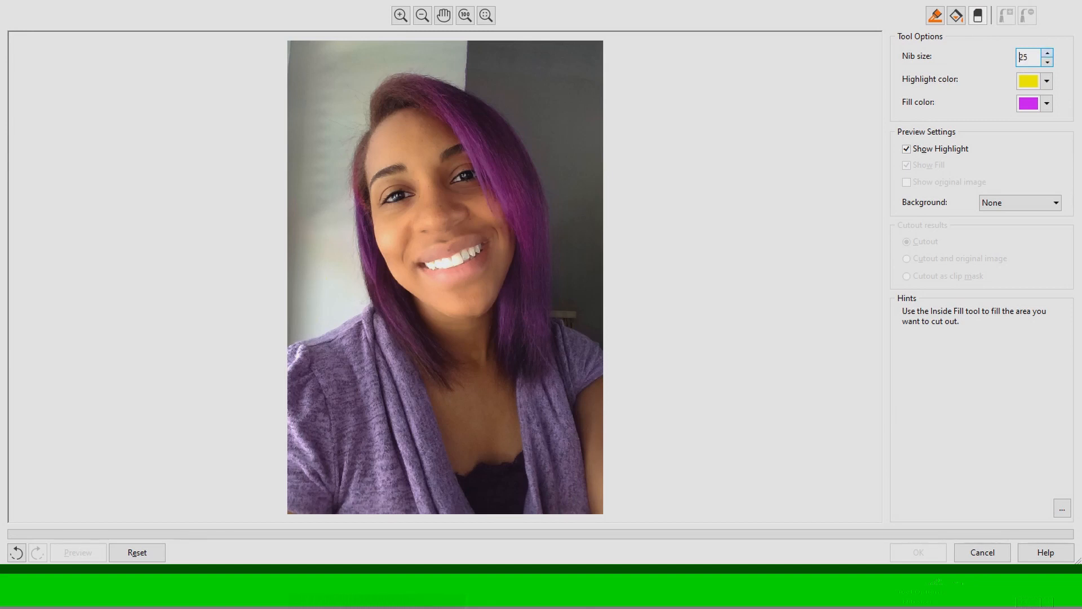
click(400, 14)
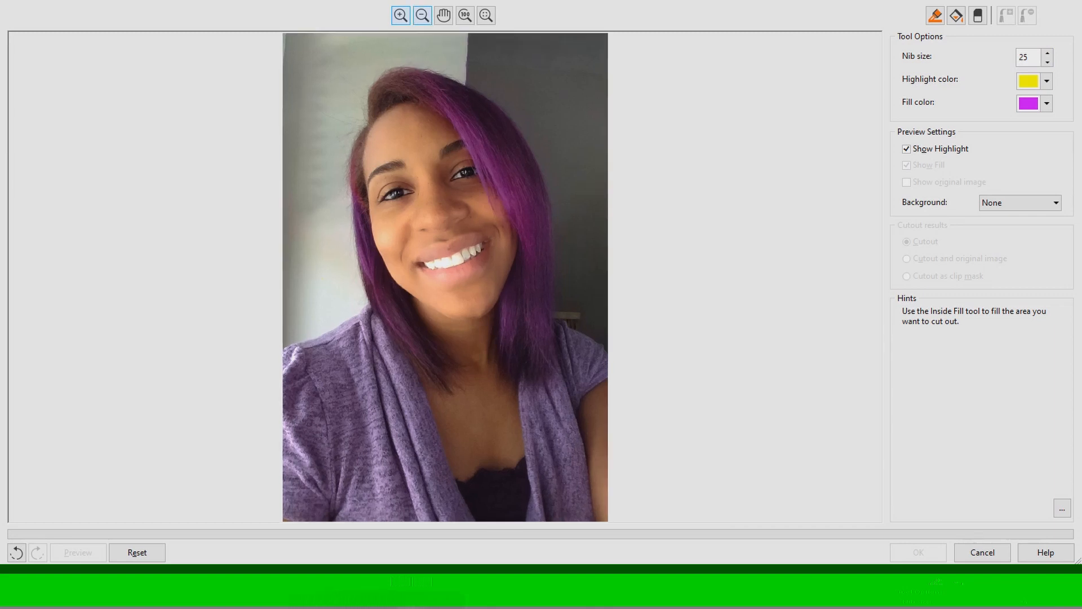
click(399, 15)
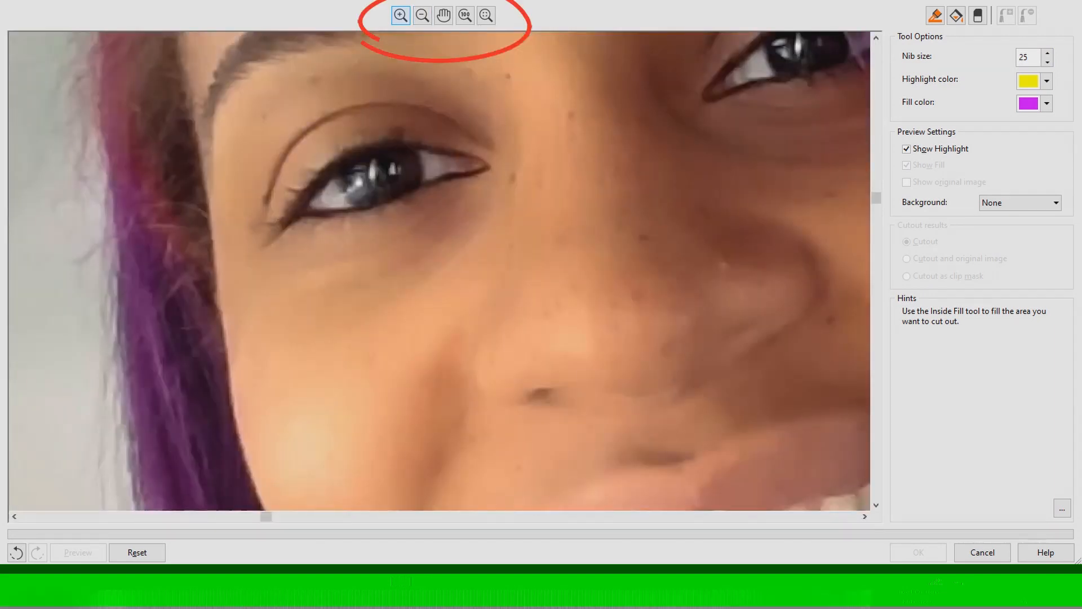
click(400, 14)
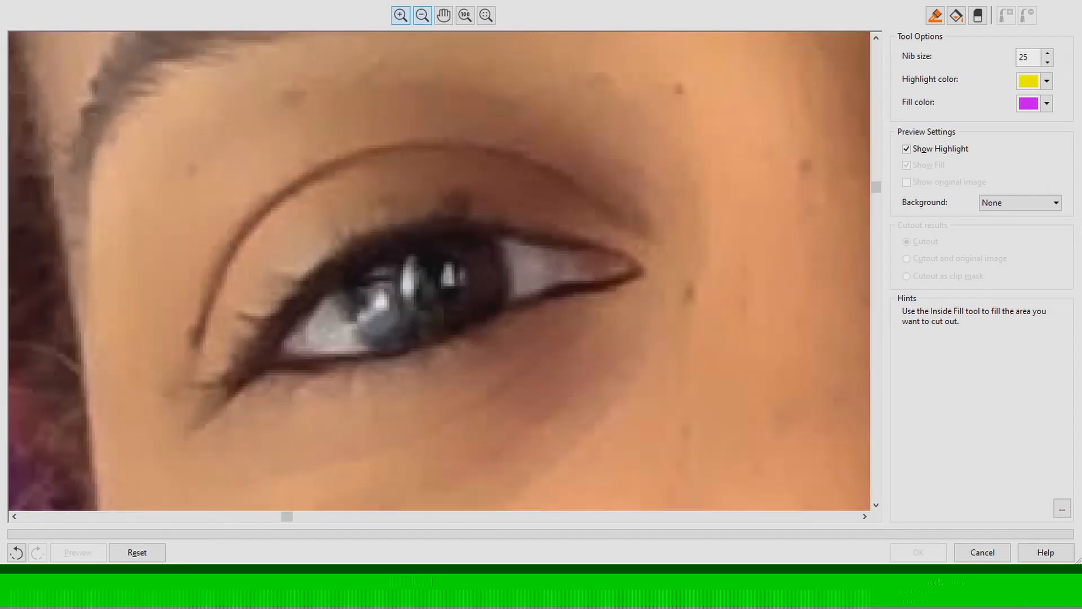
click(421, 15)
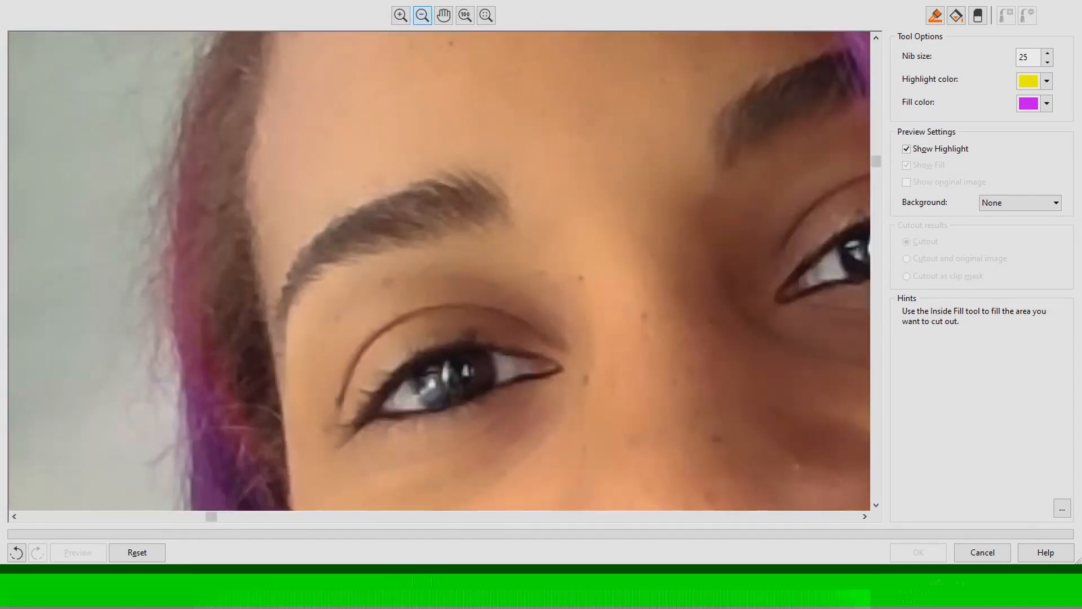
click(422, 15)
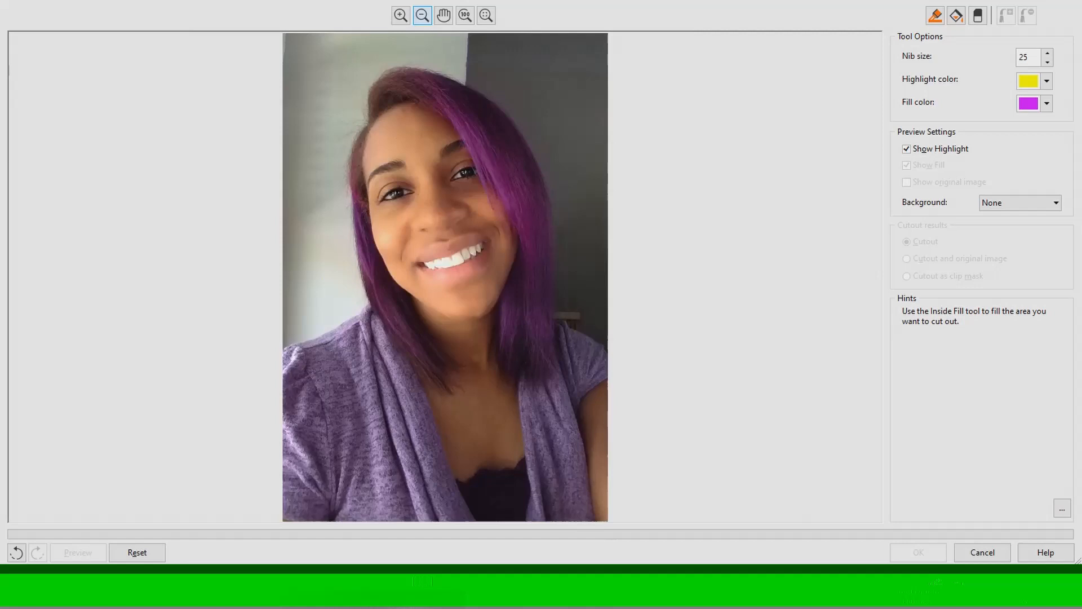
click(422, 15)
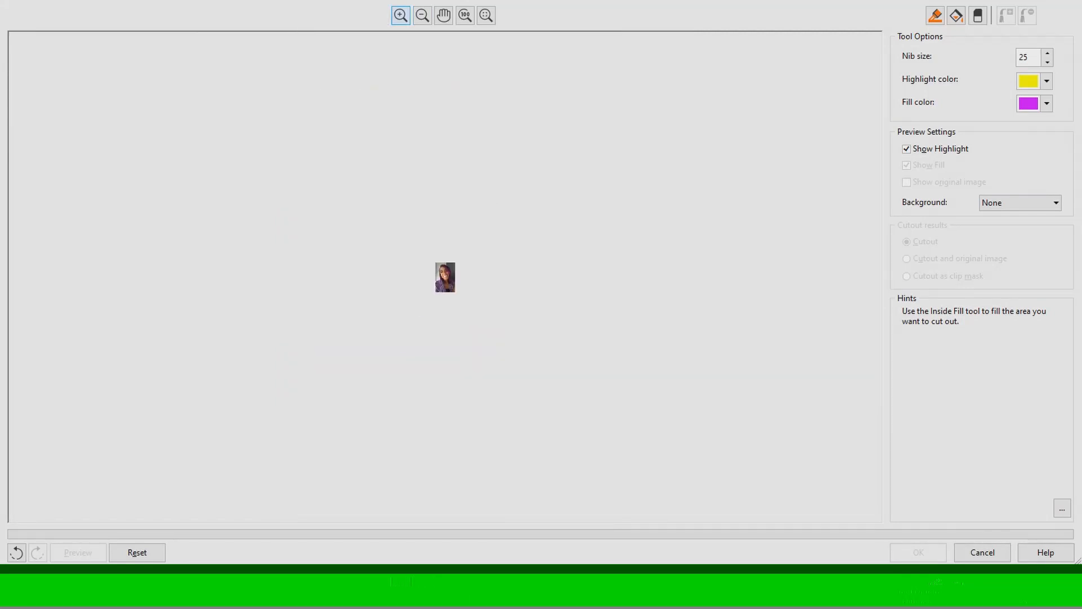
click(464, 15)
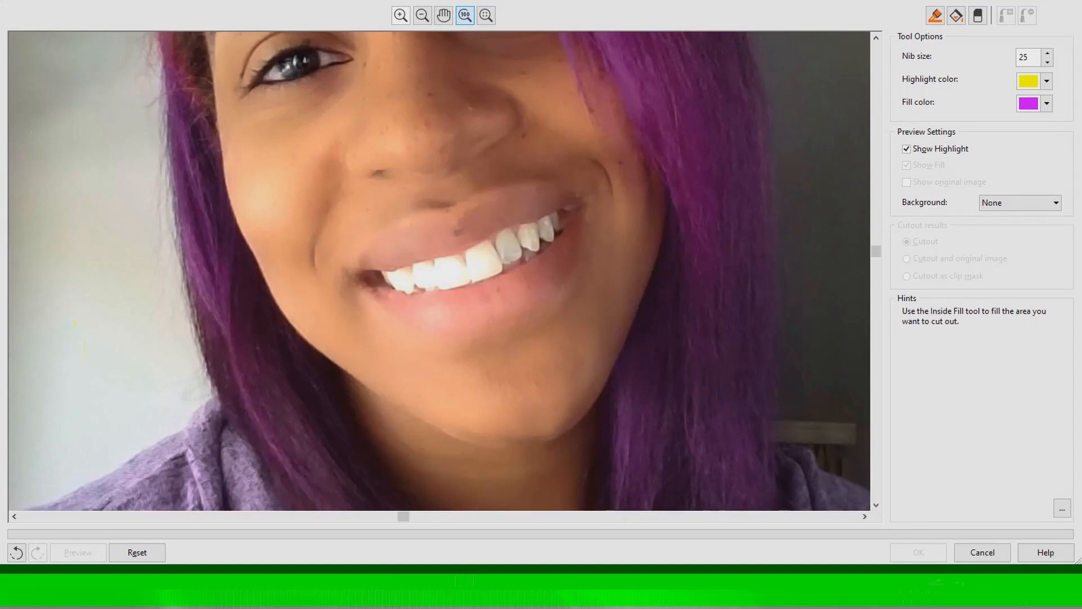
click(485, 15)
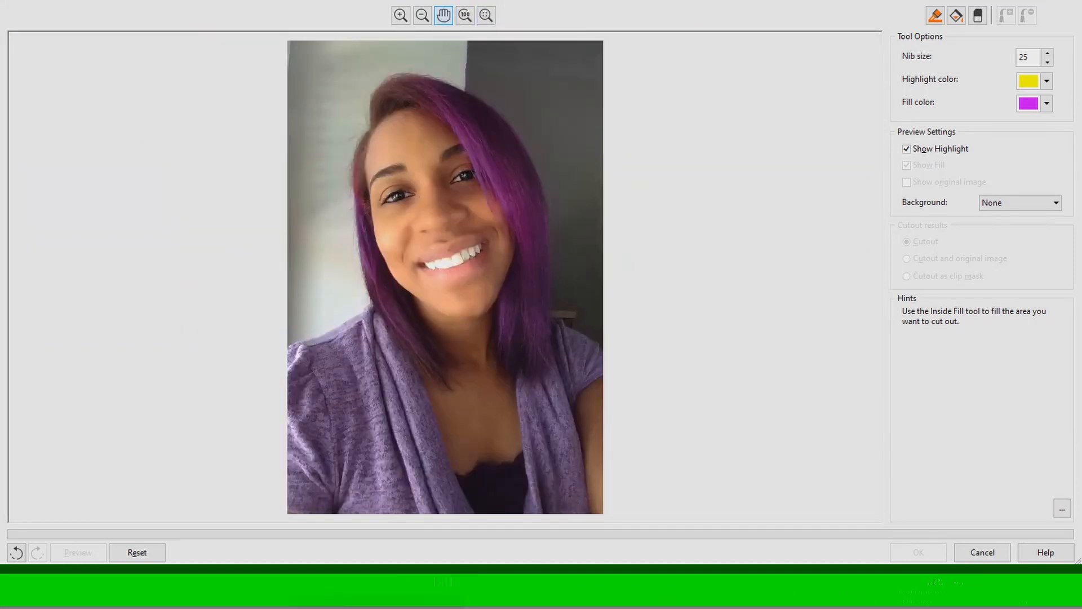
click(422, 15)
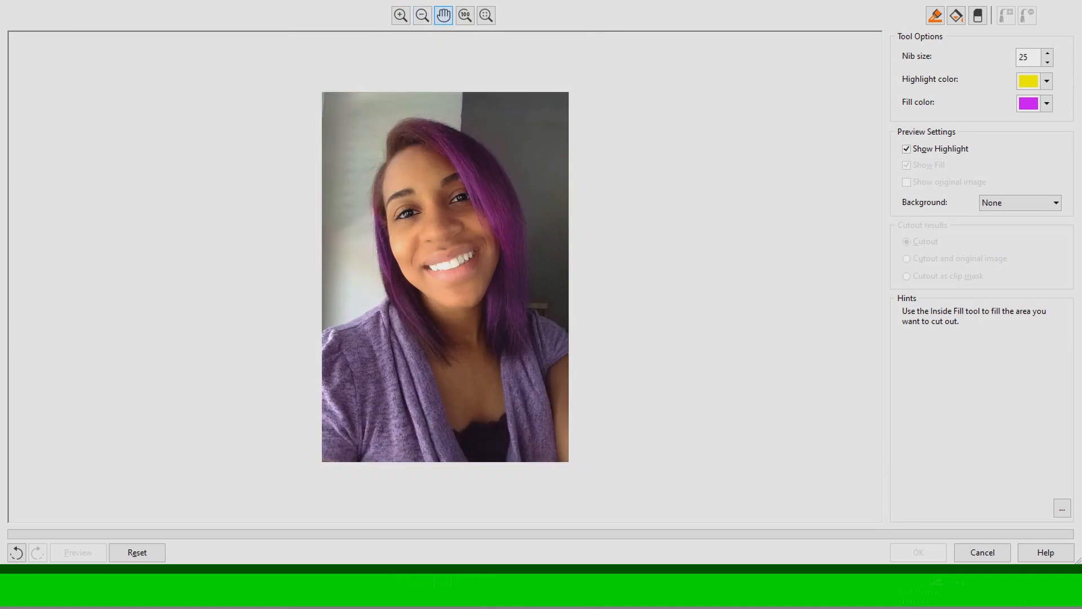
click(485, 15)
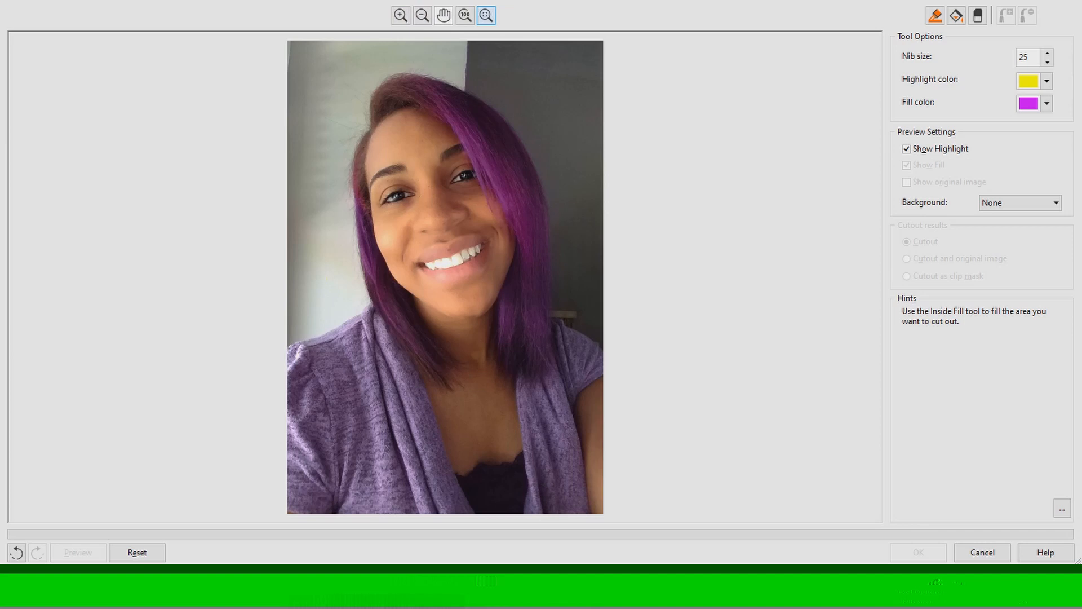
Set the highlight colour to red and the fill colour to teal
click(1029, 81)
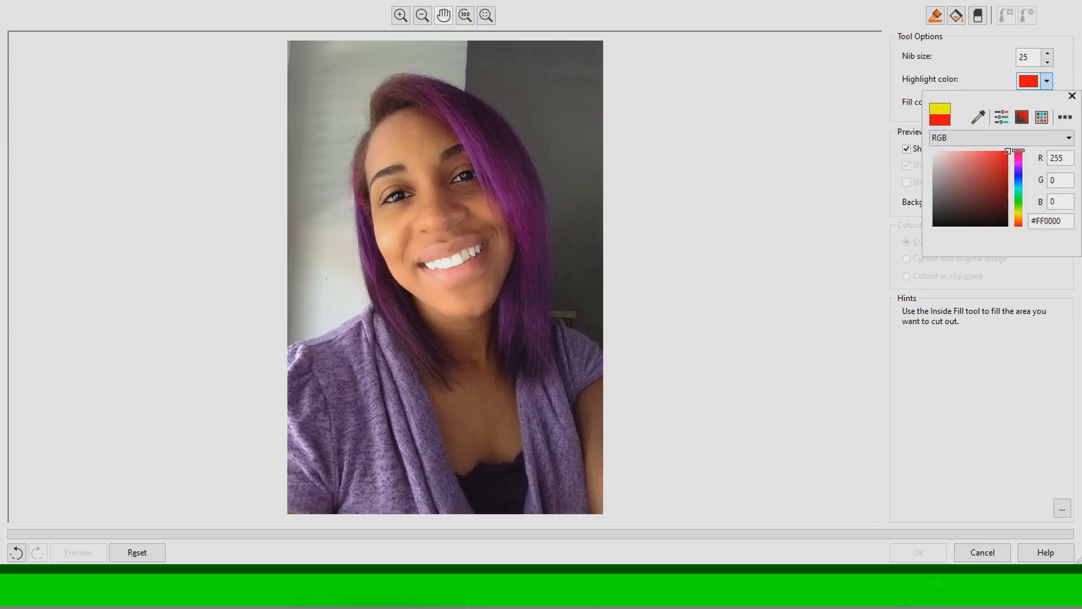
click(1071, 95)
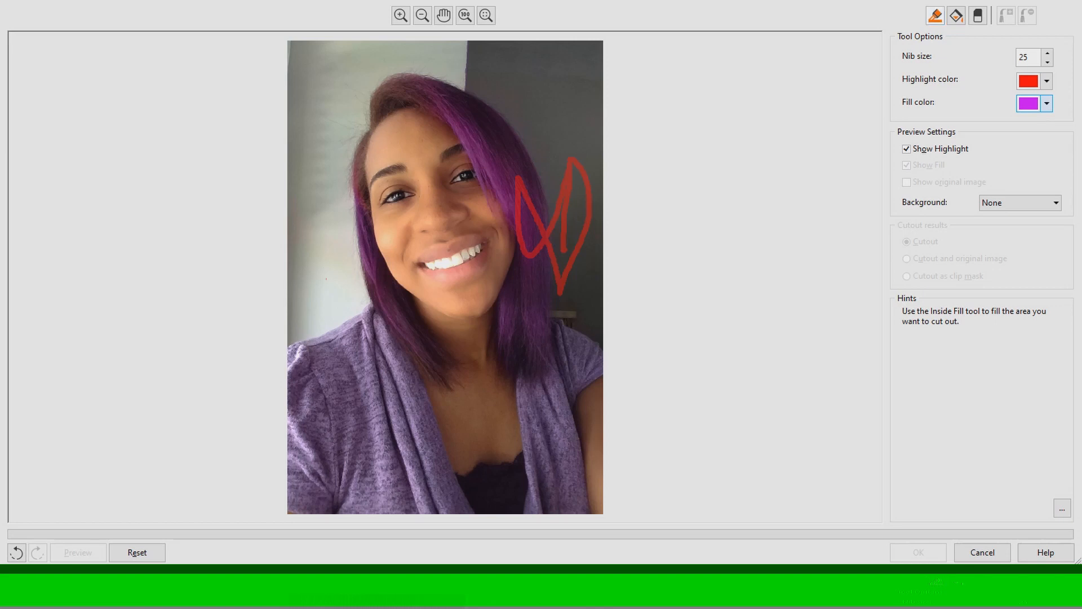
click(1046, 102)
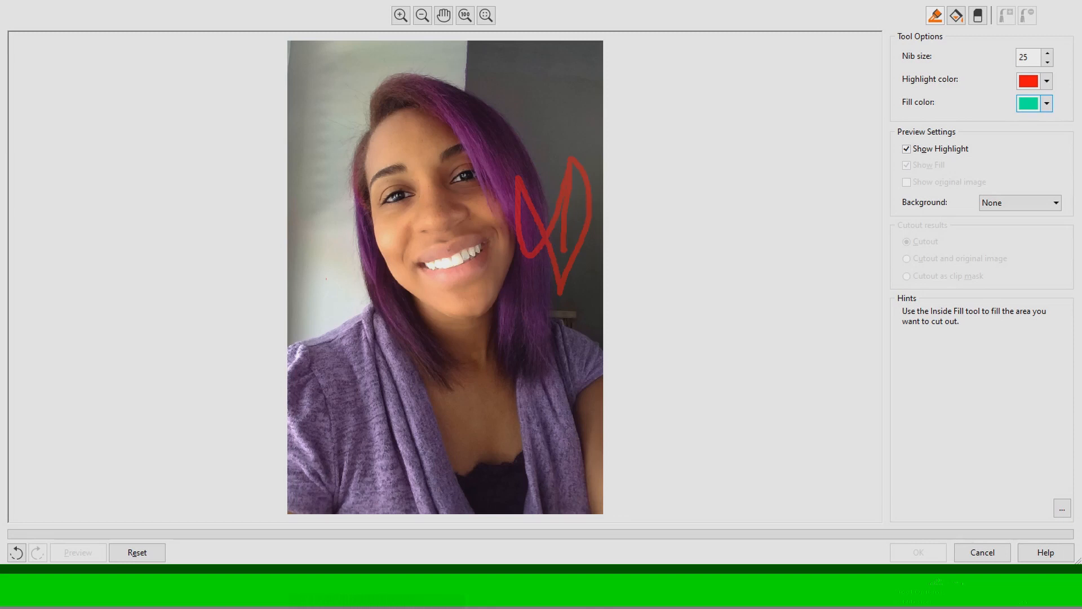
Fill inside the hair outline, preview the cutout, then reset all markings
click(581, 214)
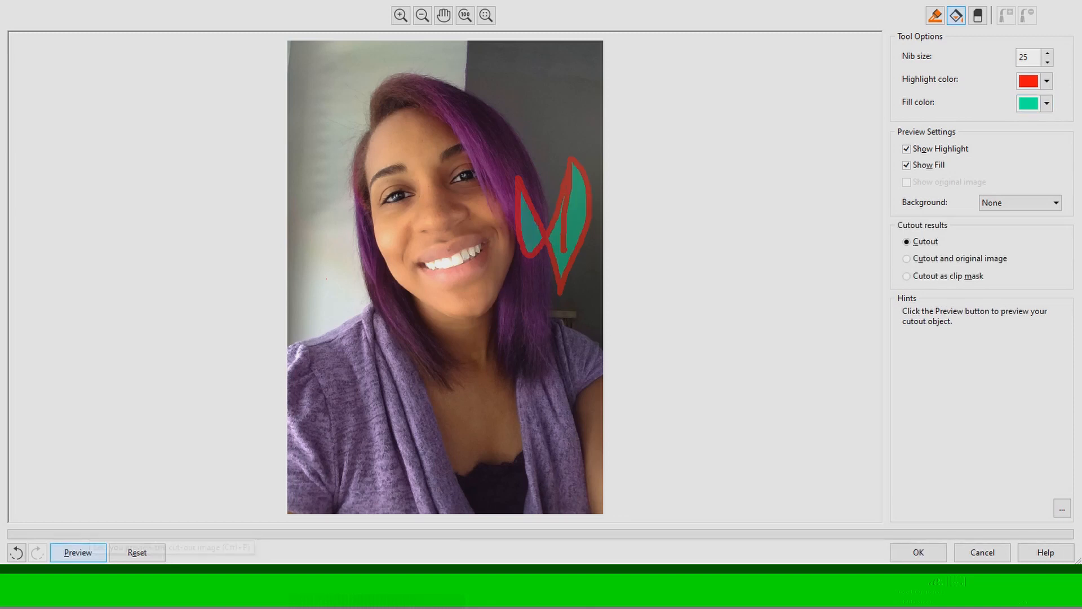
click(78, 552)
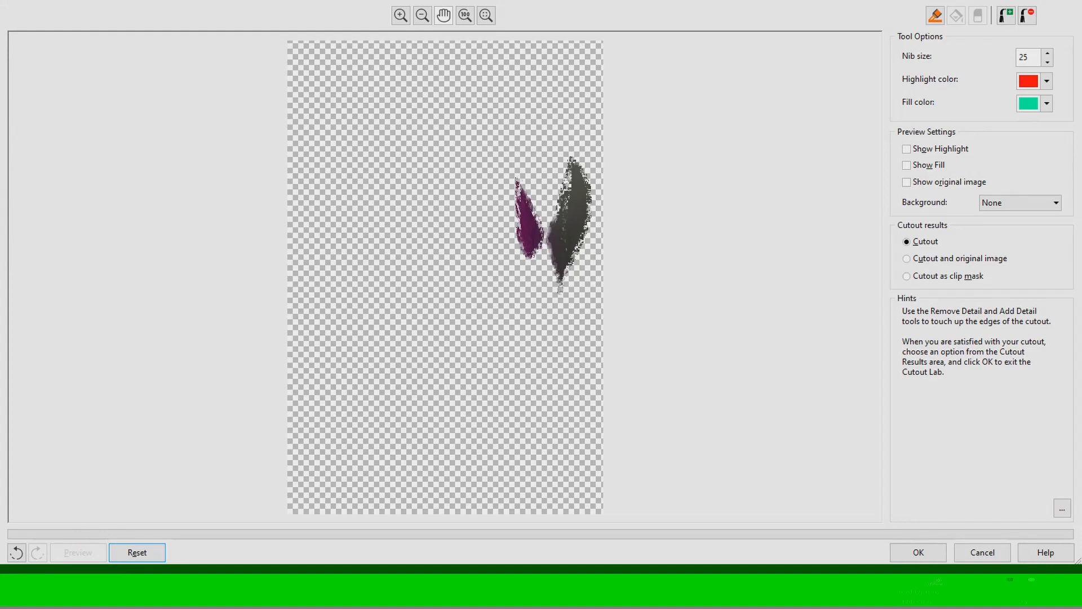
mouse_move(982, 552)
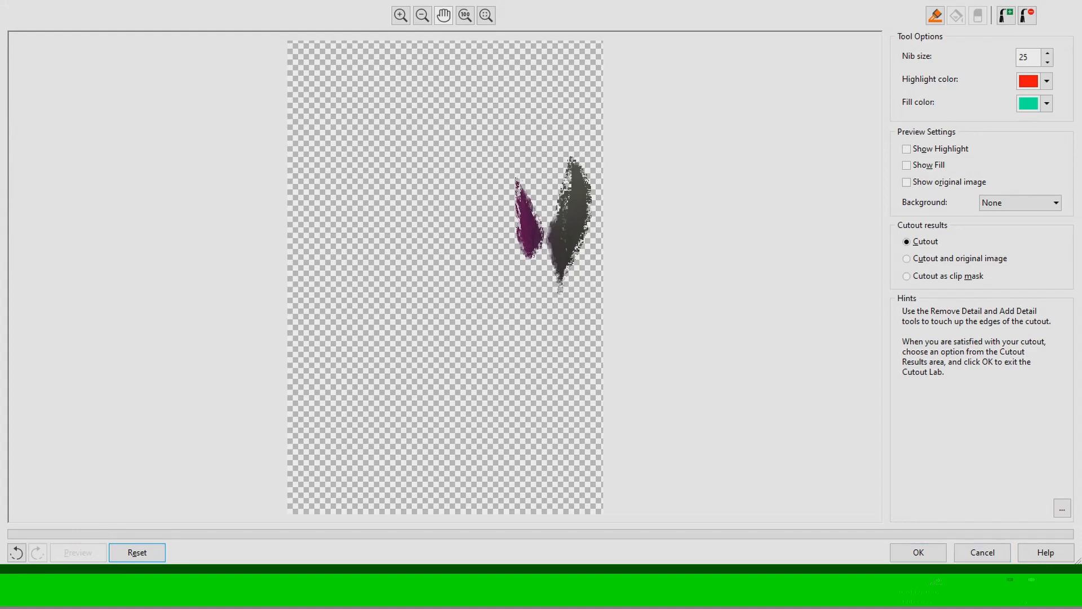
click(136, 553)
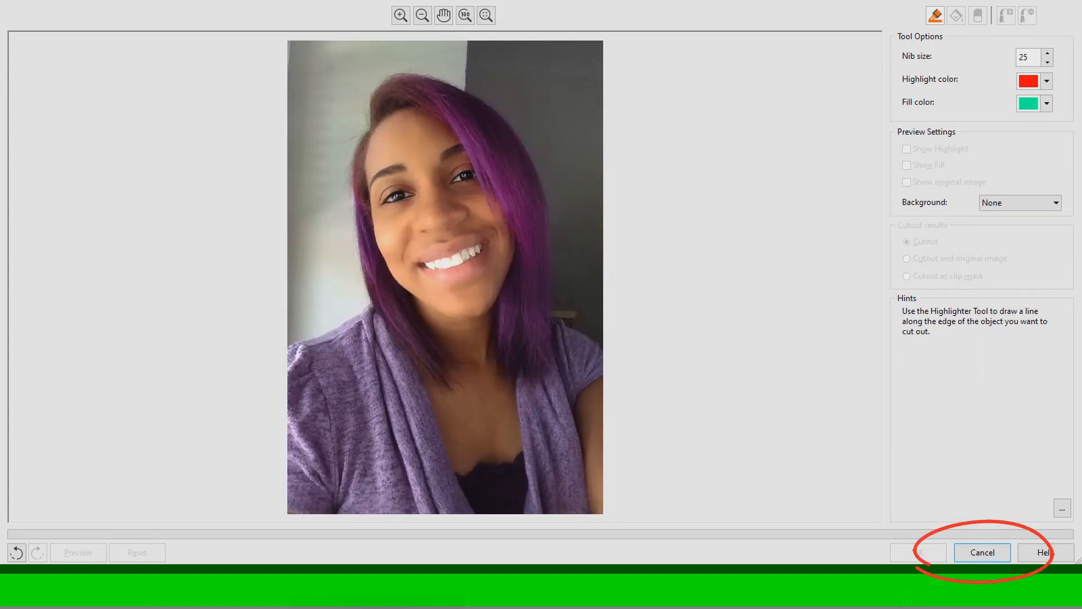
Pick blue as the highlight colour and begin a stroke at the left shoulder
click(1047, 81)
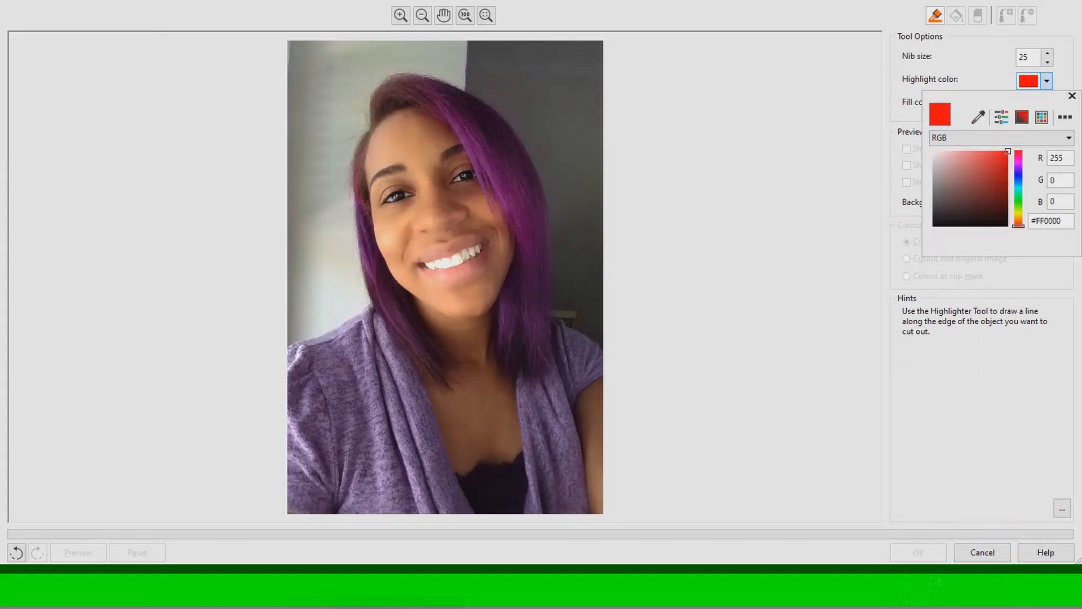
click(400, 14)
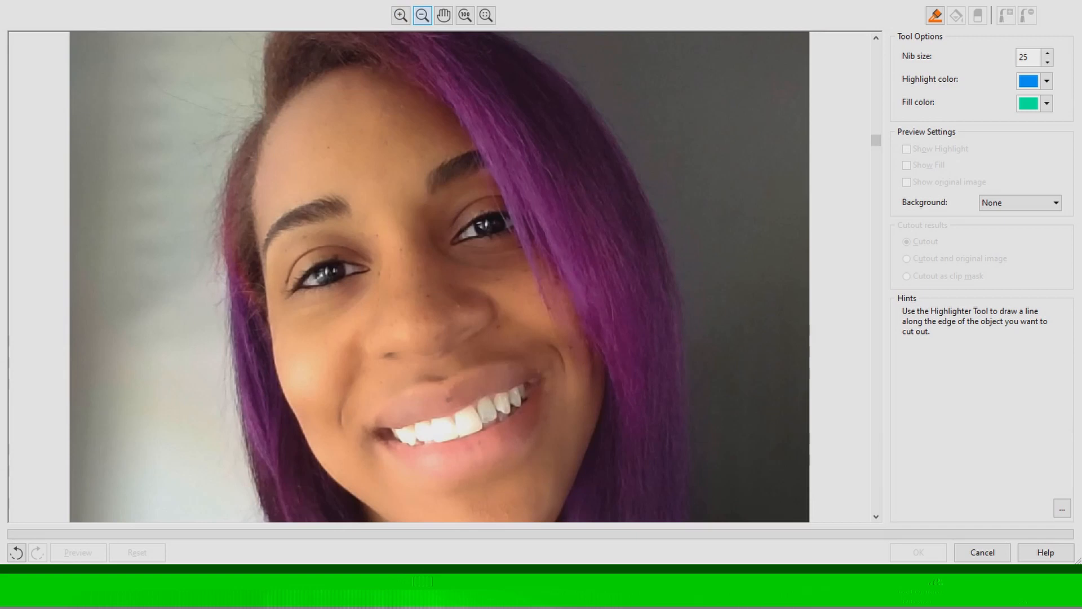
scroll(down, 3)
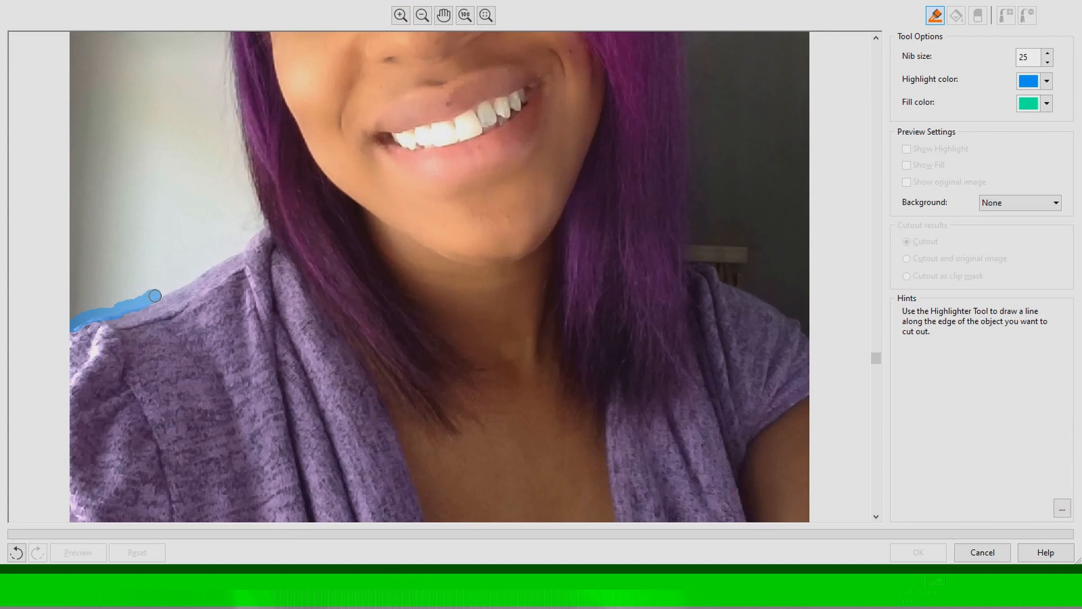
Trace a blue outline around the whole figure and fill her inside teal
click(978, 14)
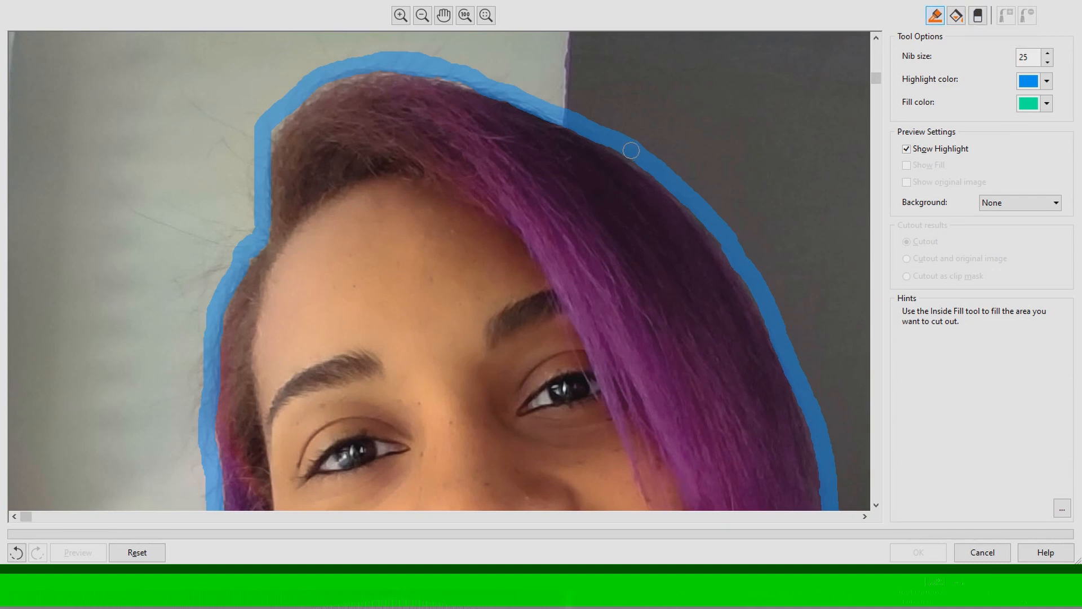
scroll(down, 3)
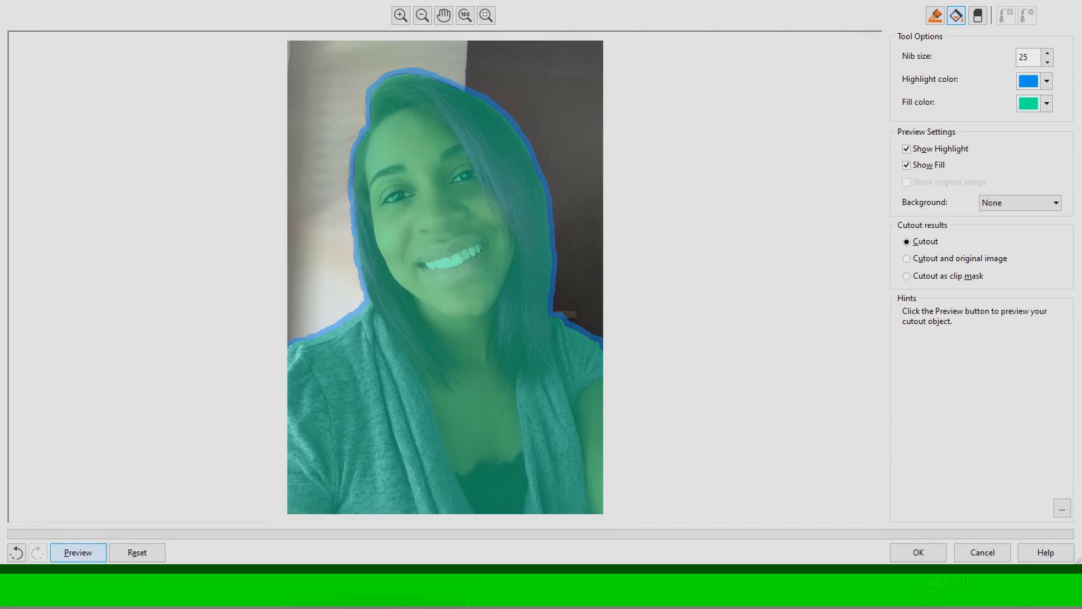
Preview the cutout on transparency and zoom in on the hair and shoulder edges
click(78, 553)
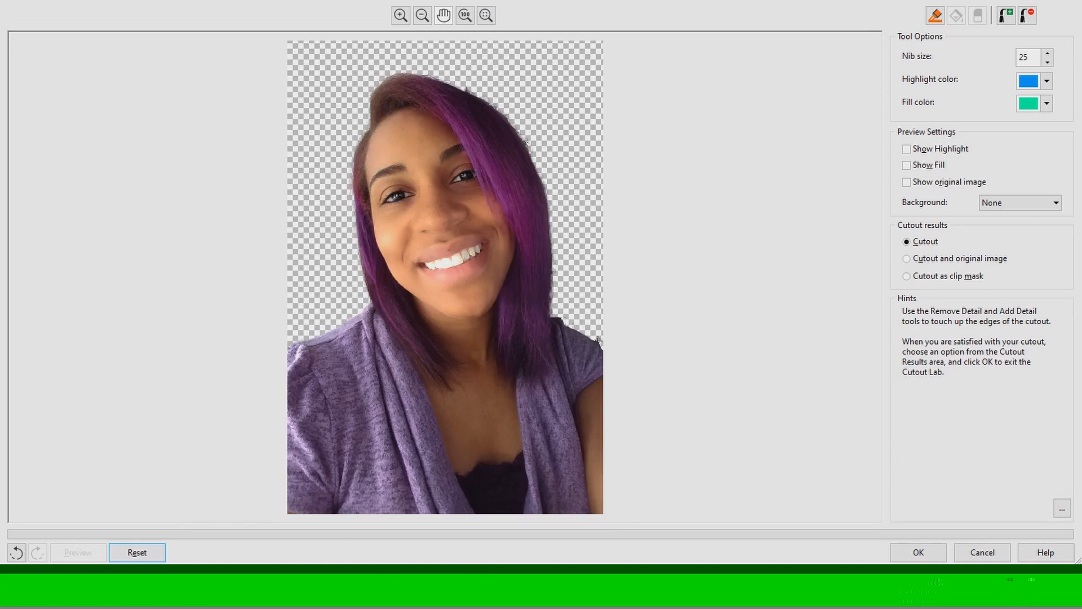
click(400, 15)
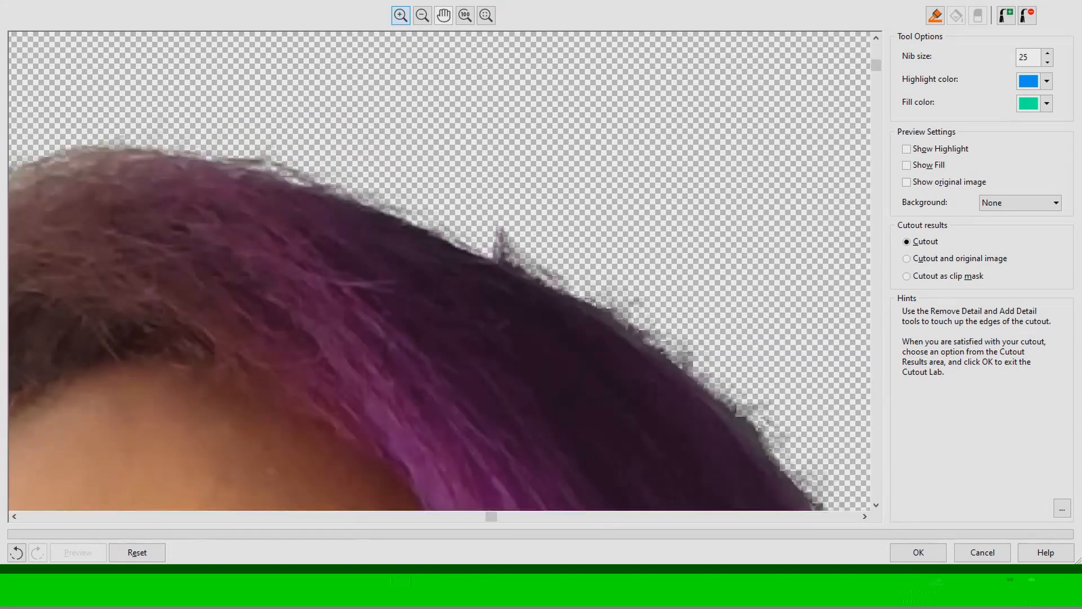
scroll(down, 3)
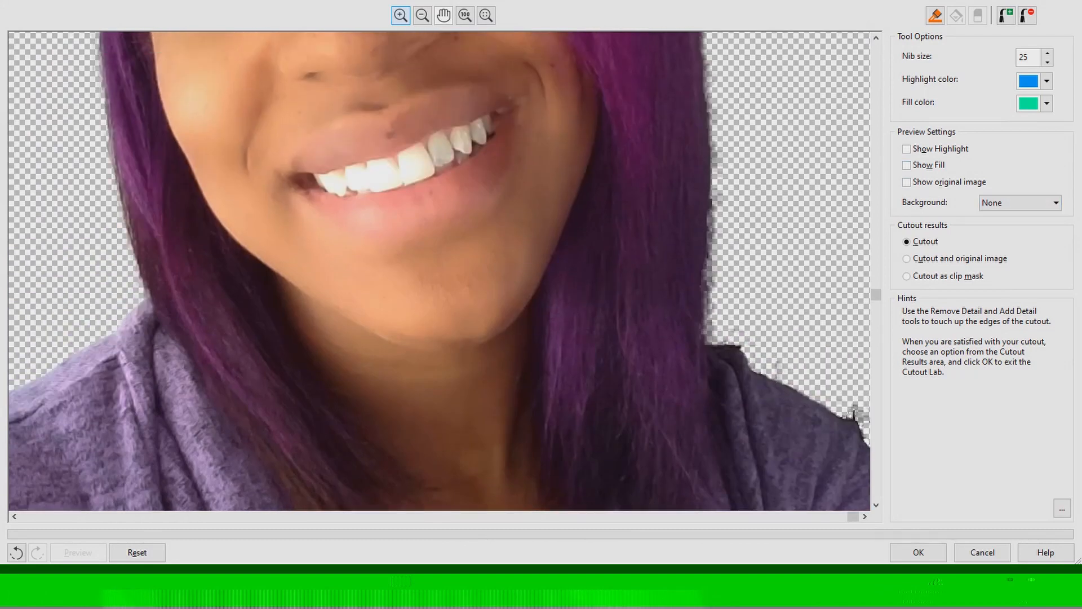
Toggle the highlight, fill and original-image overlays to compare against the cutout
click(907, 164)
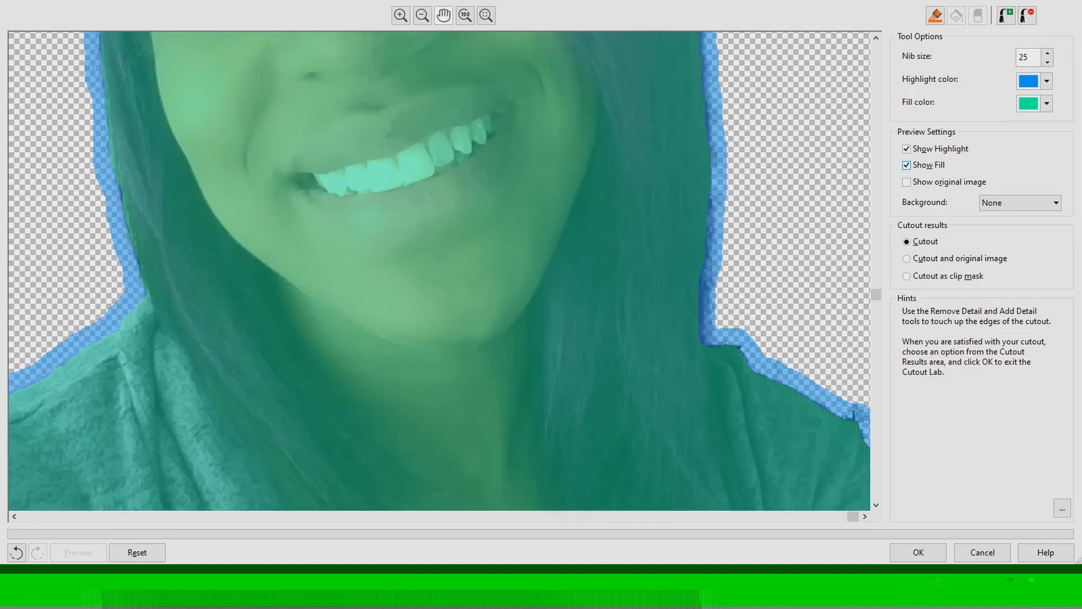
click(907, 165)
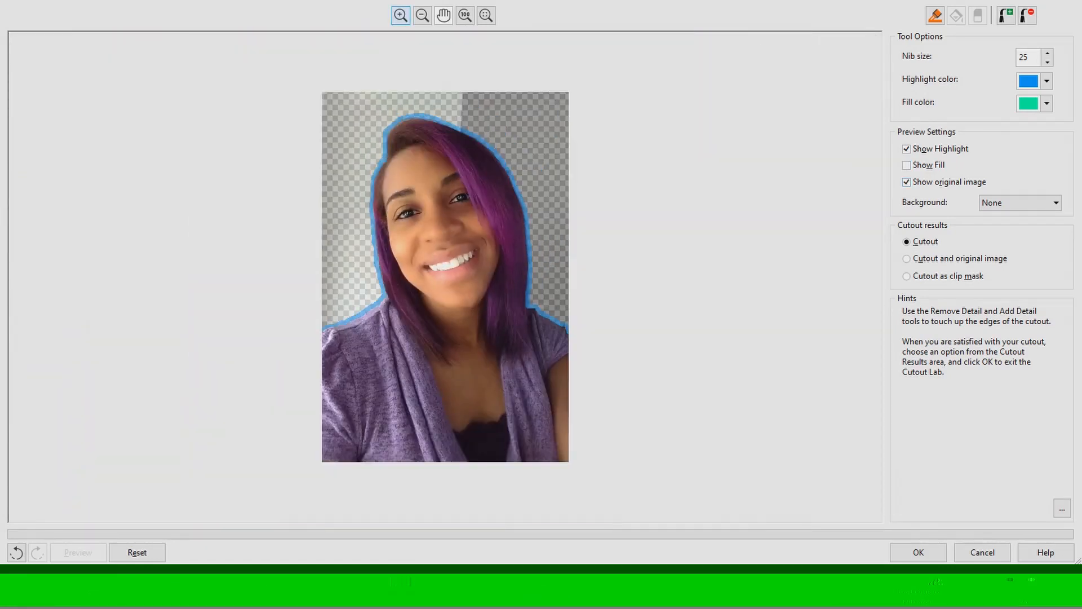
click(907, 182)
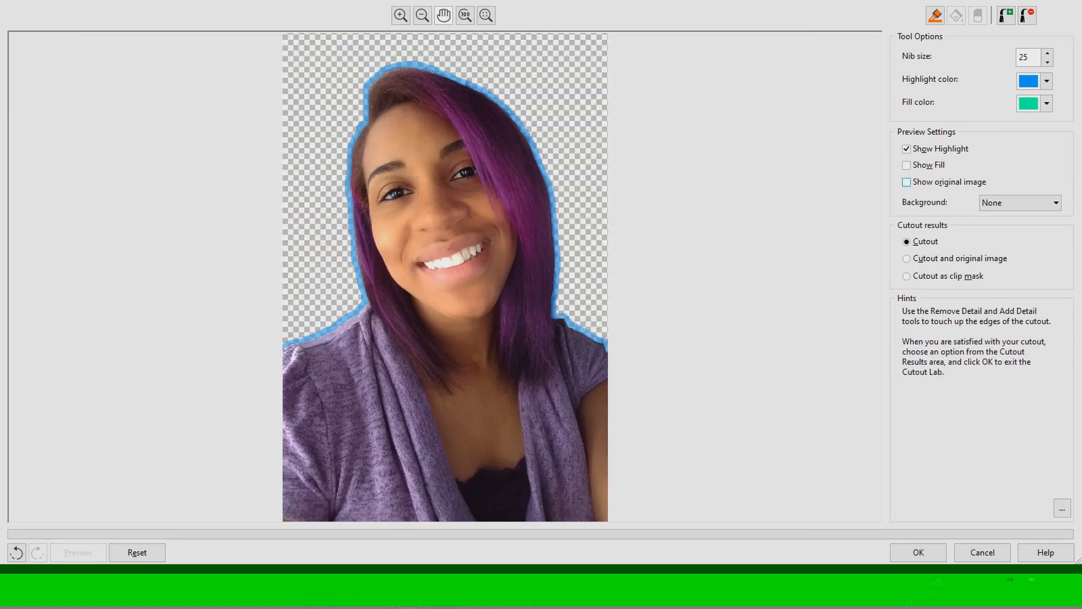
Try black then white matte preview backgrounds, checking the edge with the outline hidden and shown
click(1019, 202)
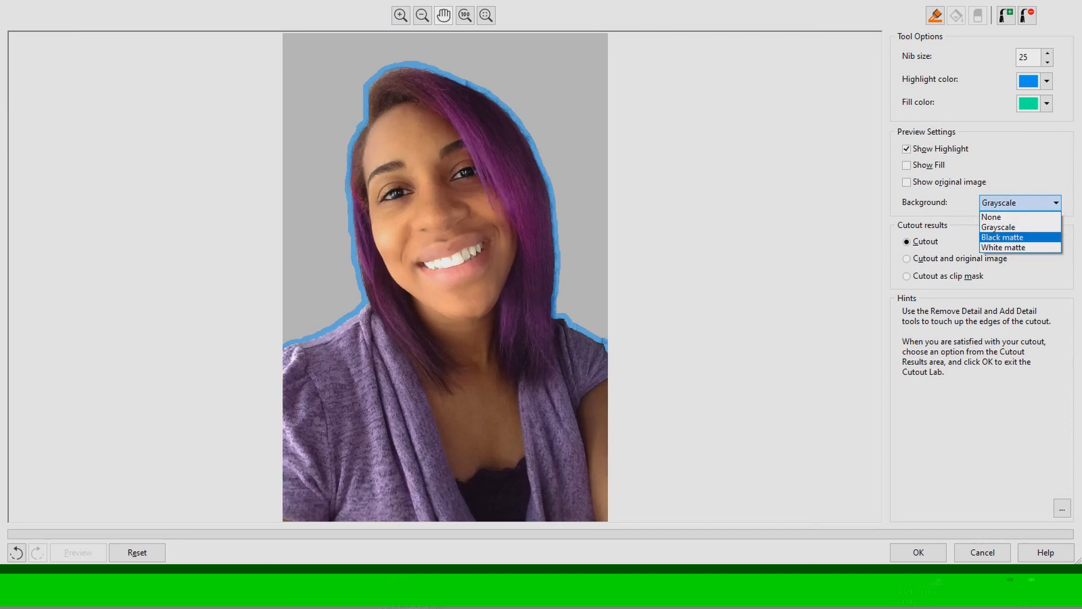
click(1002, 237)
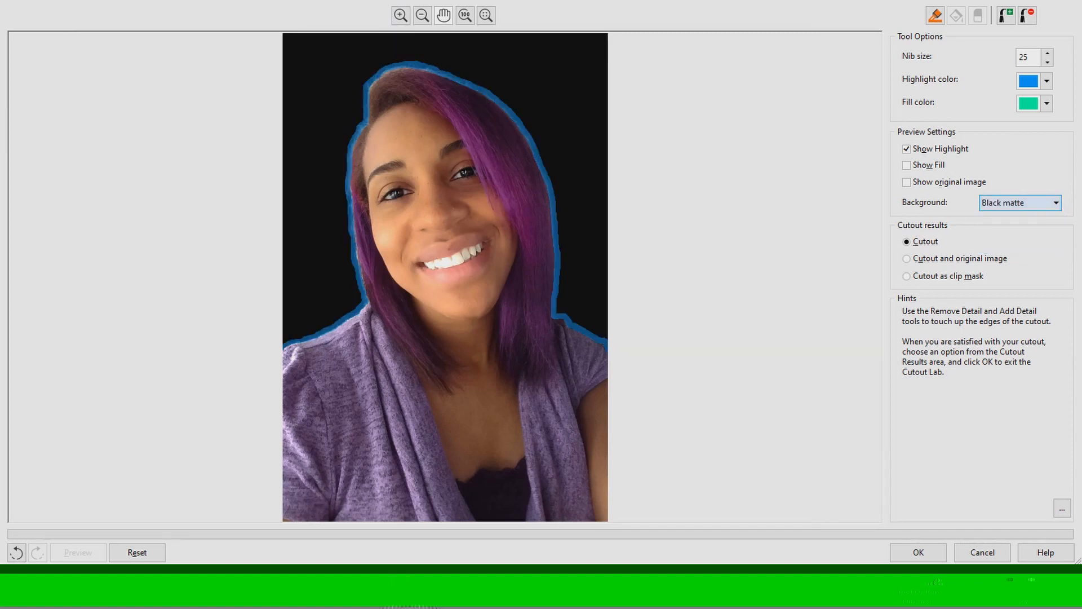
click(1019, 202)
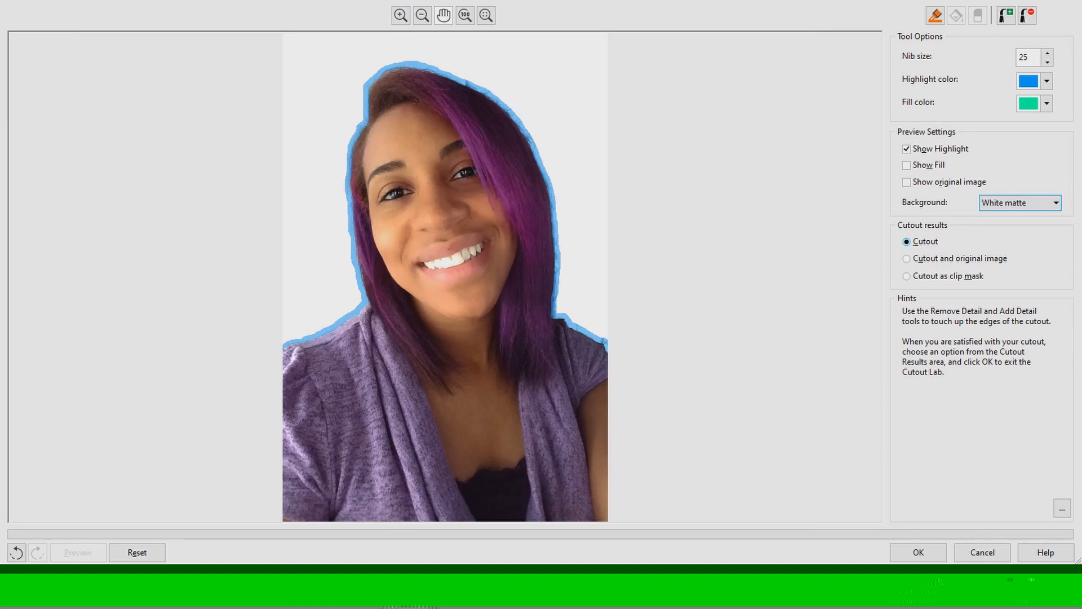
click(906, 148)
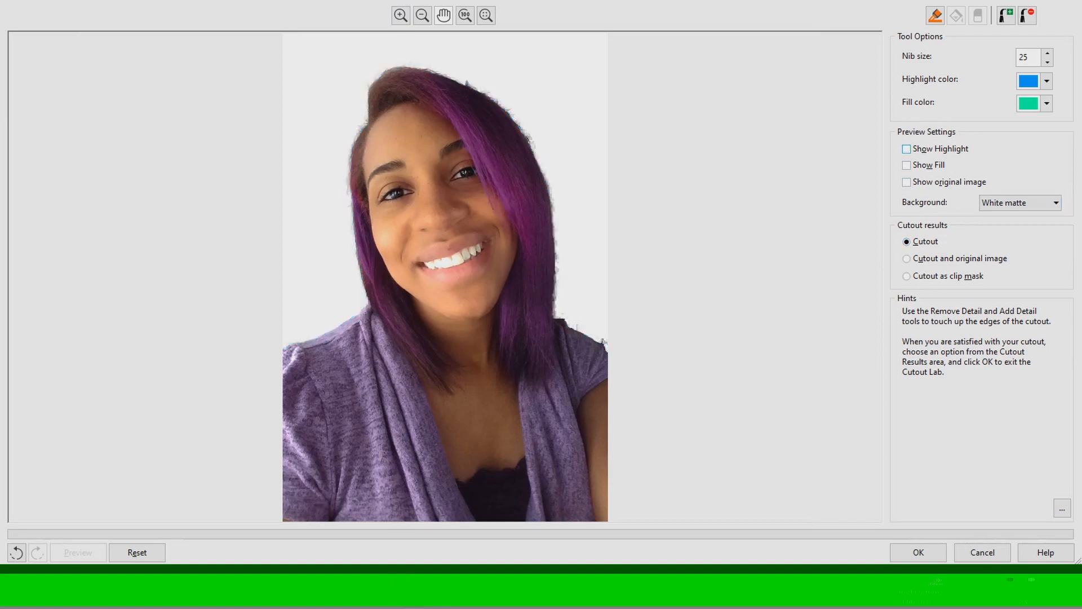
click(907, 149)
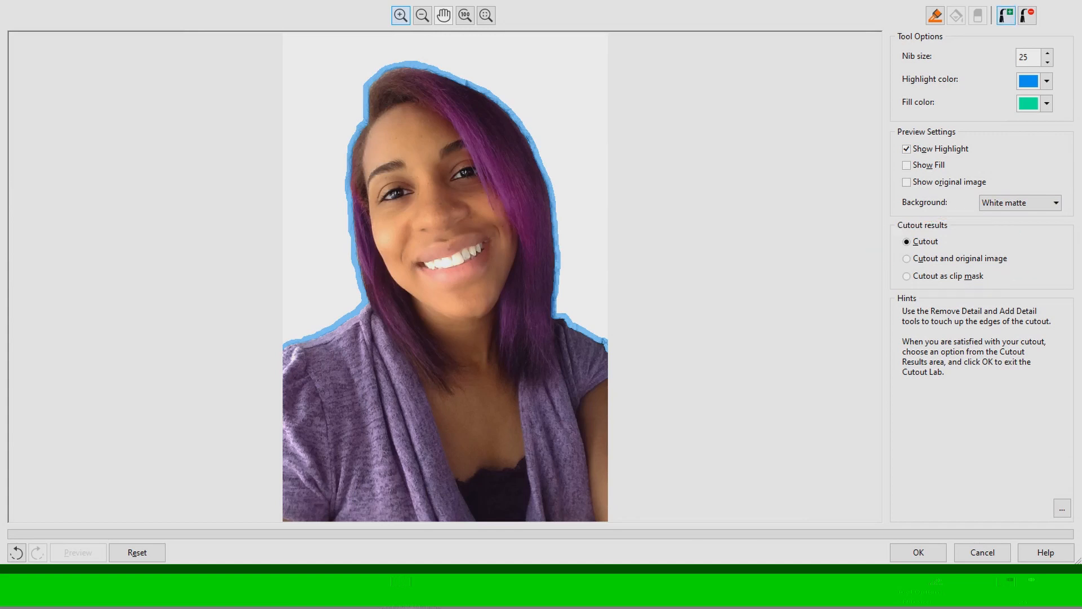
Choose Add Detail, hide the highlight overlay, and confirm OK to return the cutout to CorelDRAW
click(1006, 15)
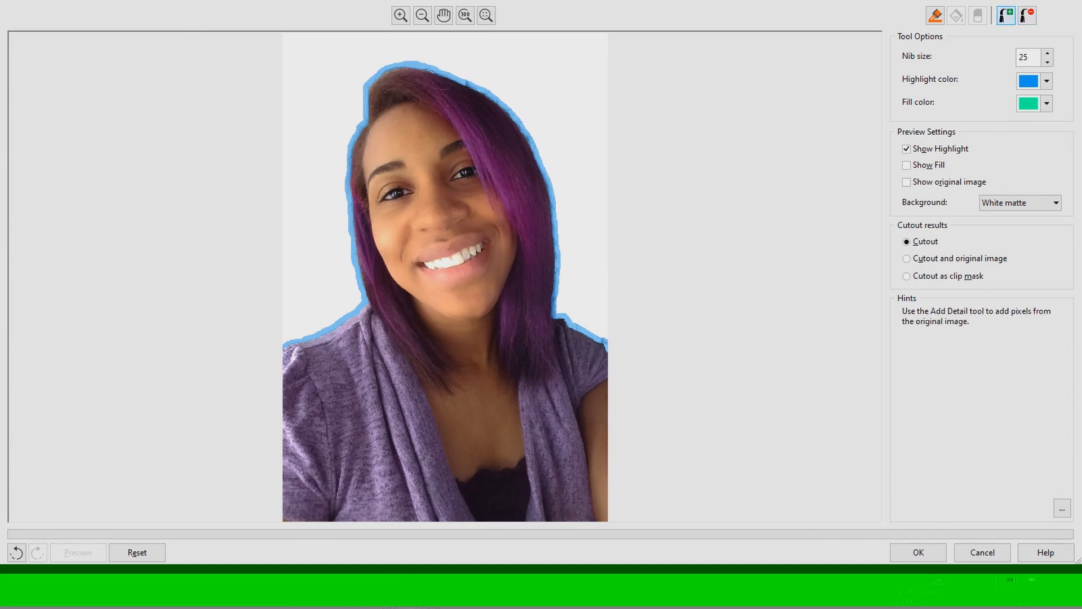
click(905, 149)
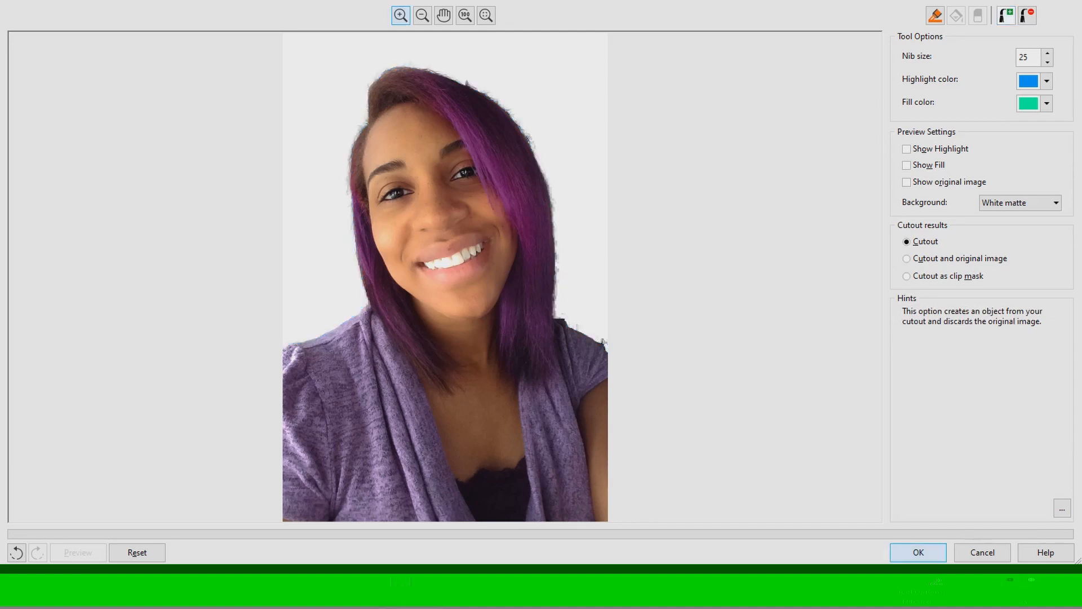
click(918, 552)
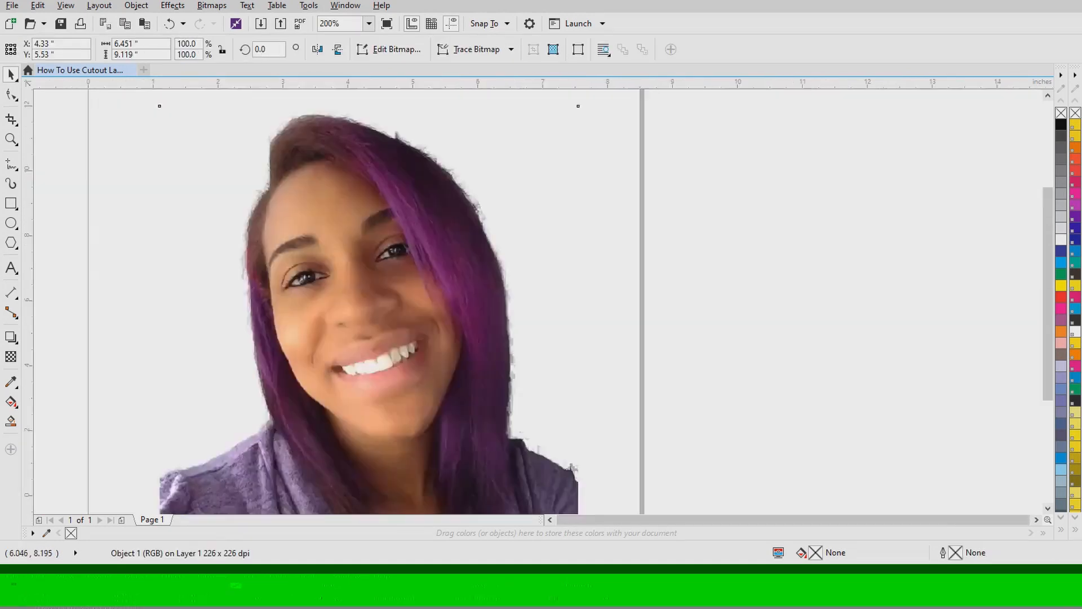
Switch to the Eraser tool to clean stray pixels around the portrait's hair edge
click(338, 23)
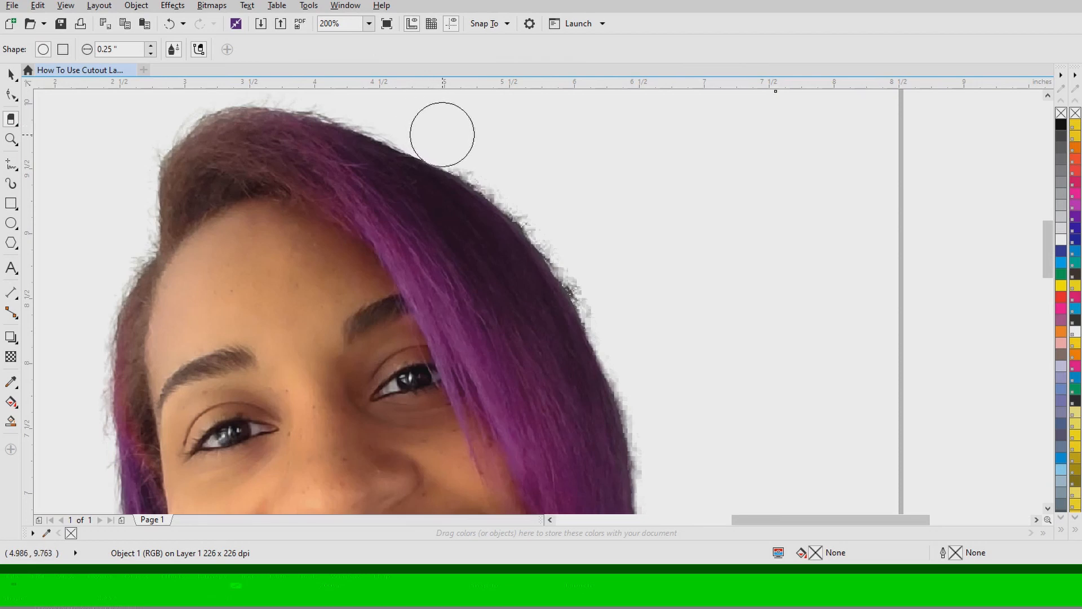
mouse_move(469, 146)
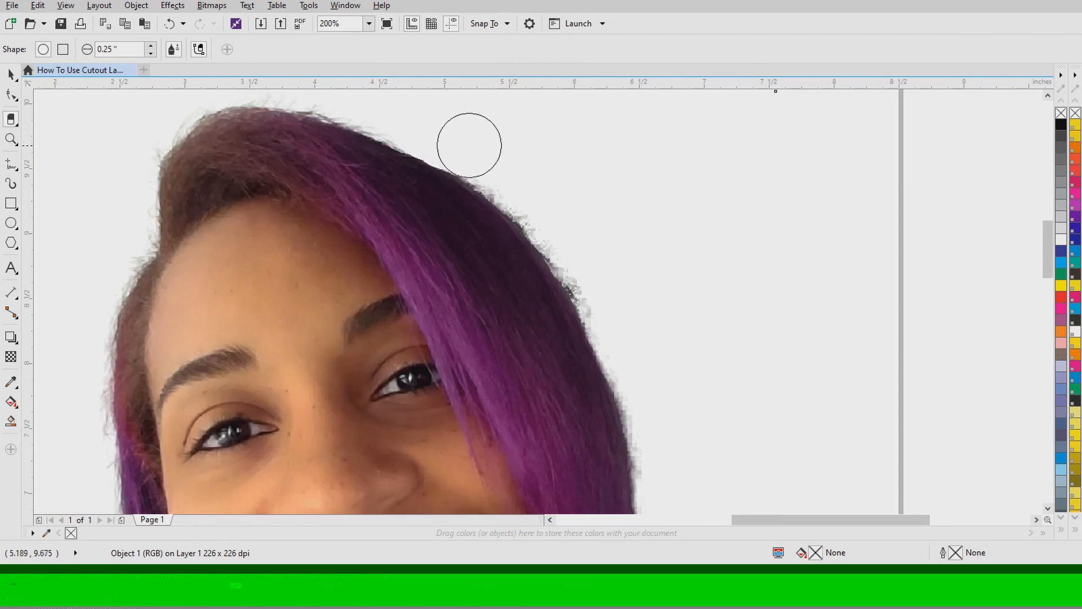
mouse_move(521, 181)
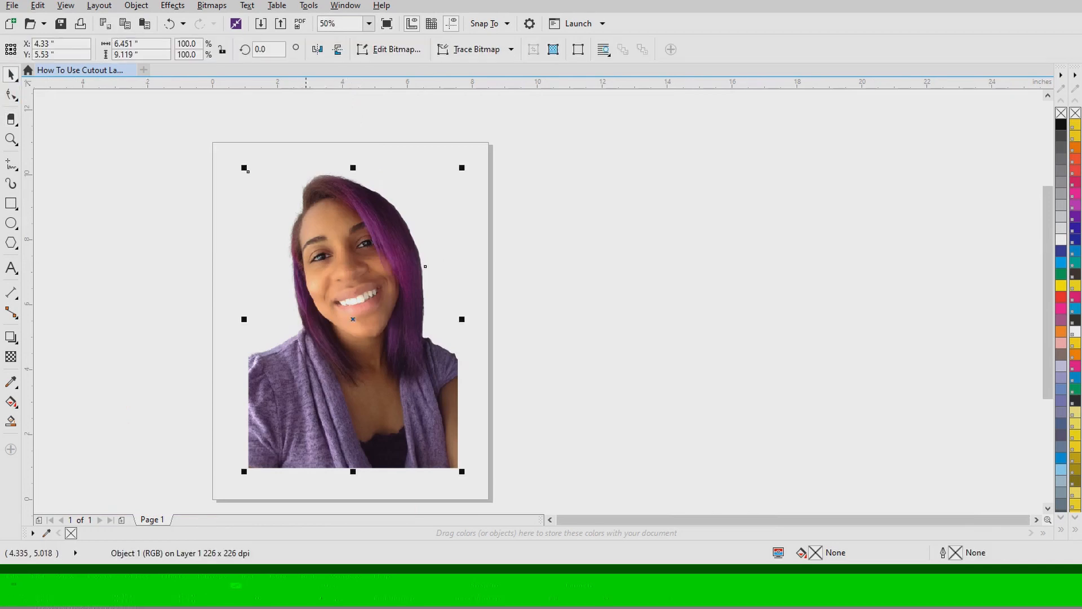
mouse_move(460, 471)
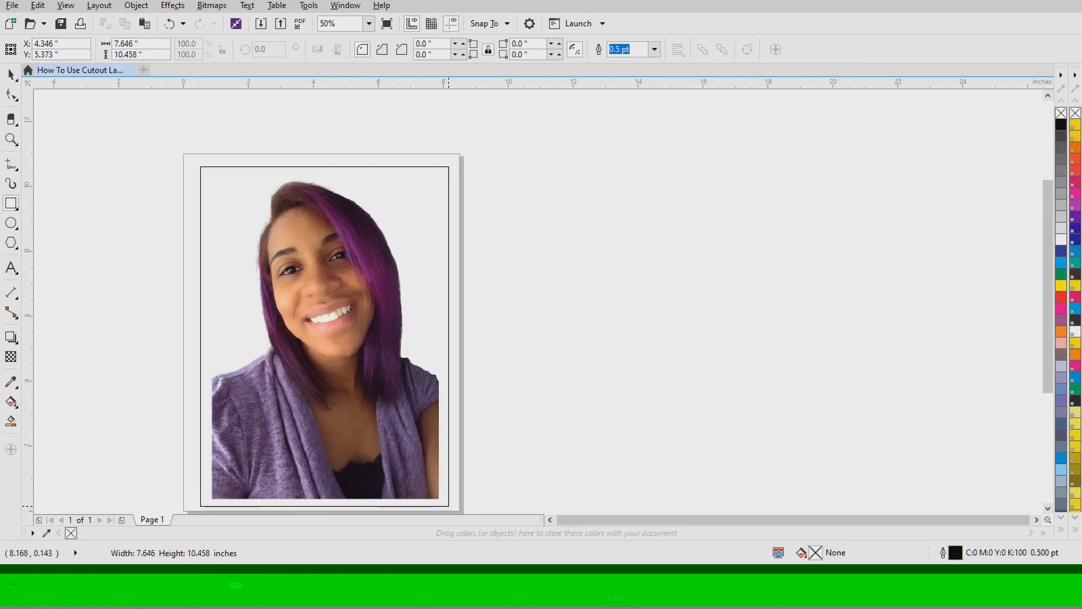
Fill the background rectangle yellow behind the portrait and zoom out to the full page
click(324, 336)
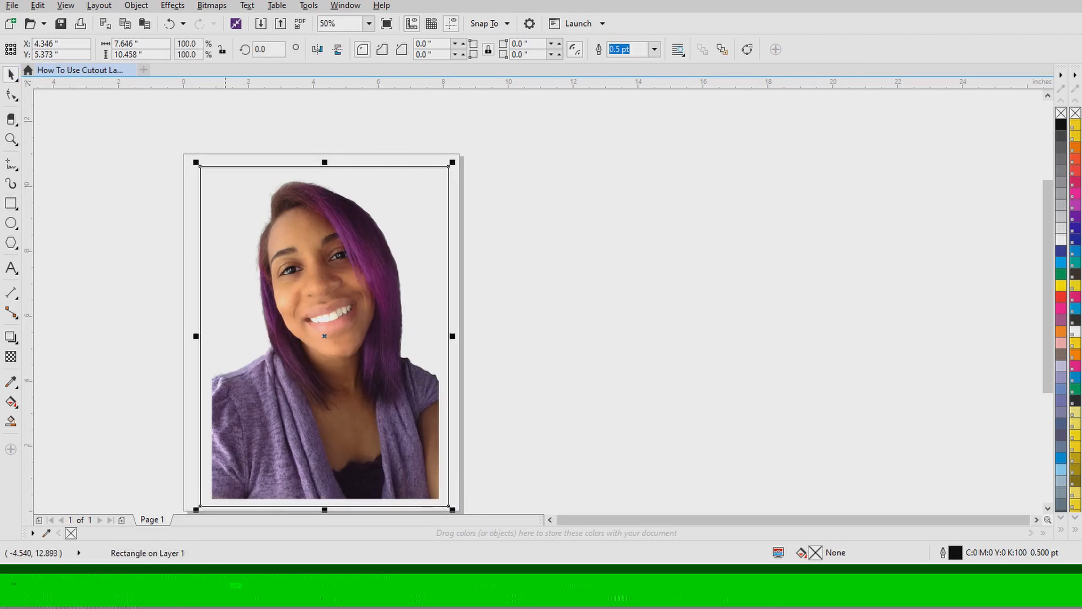
right_click(325, 336)
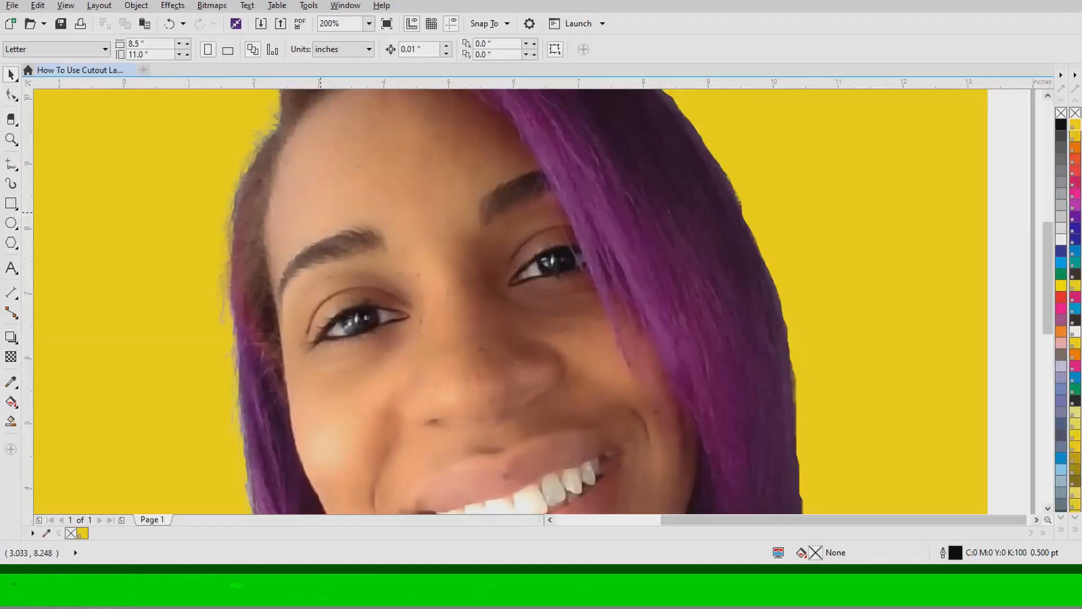
click(331, 23)
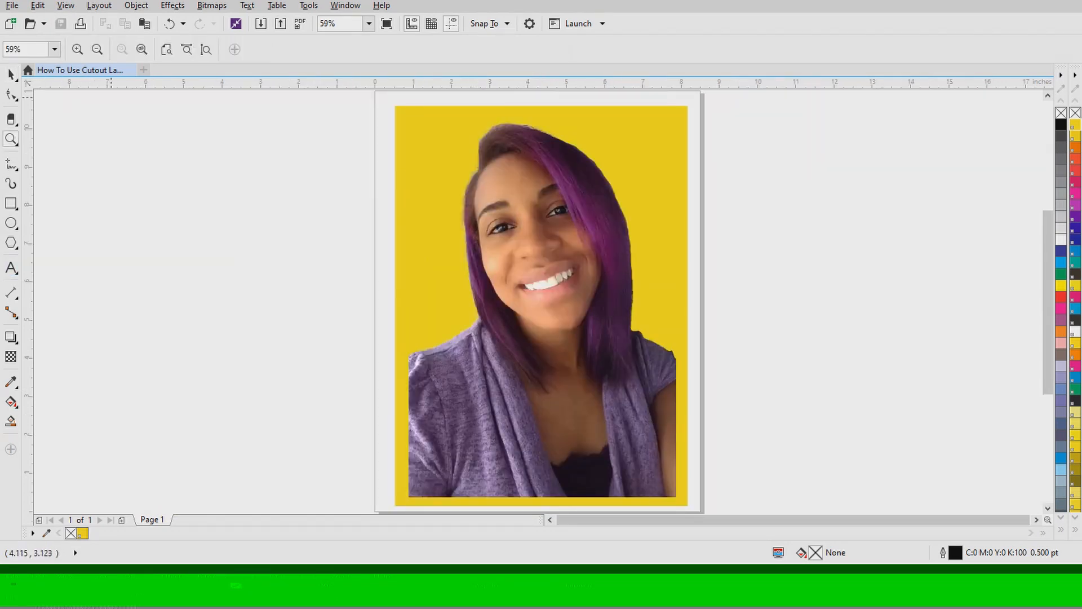
click(11, 74)
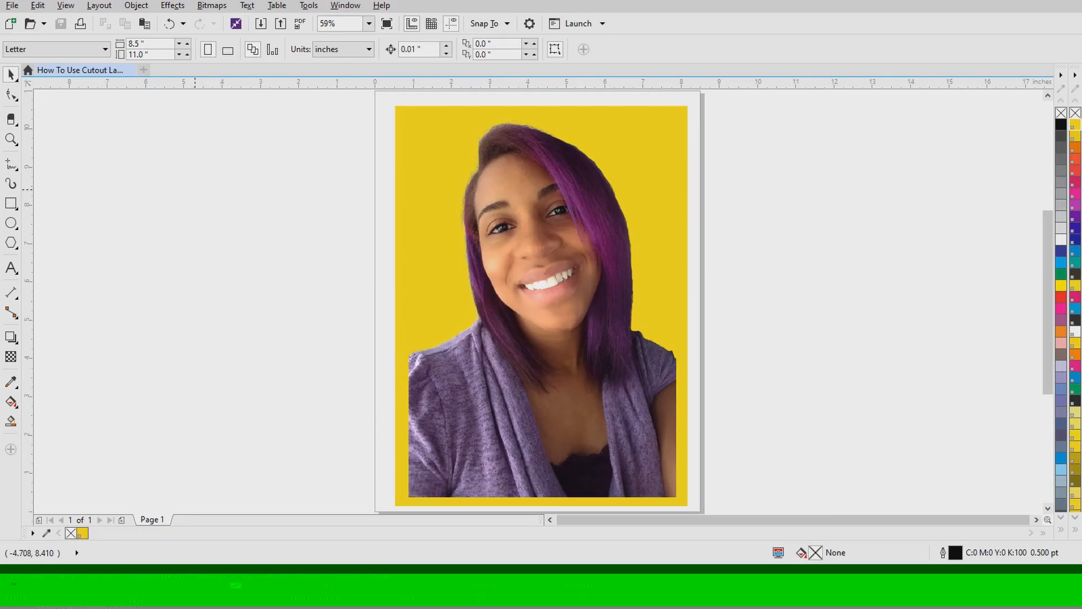